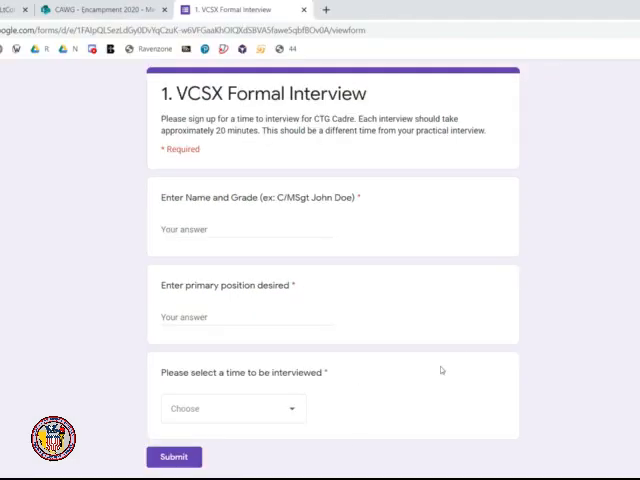
pyautogui.moveTo(468, 232)
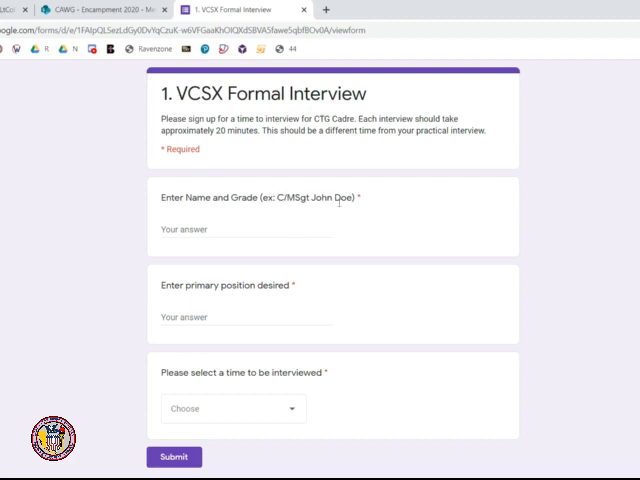
# - From the Office 365 home page, launch Microsoft Teams into its Calendar view
pyautogui.scroll(-3)
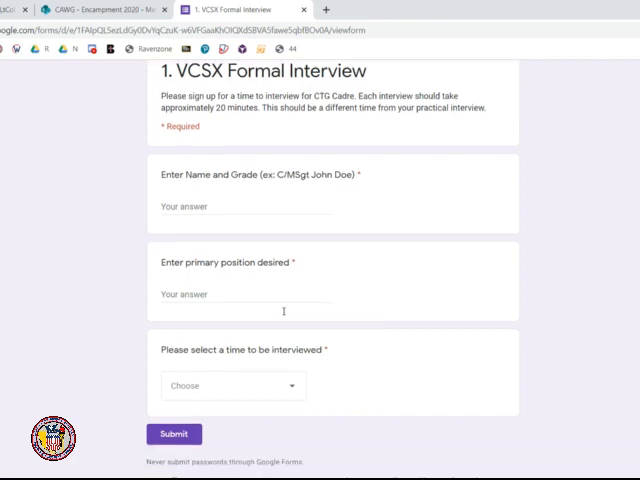
pyautogui.scroll(-3)
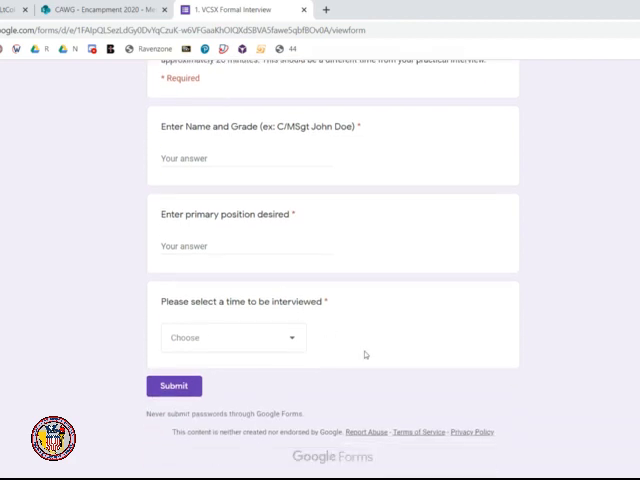
pyautogui.click(232, 336)
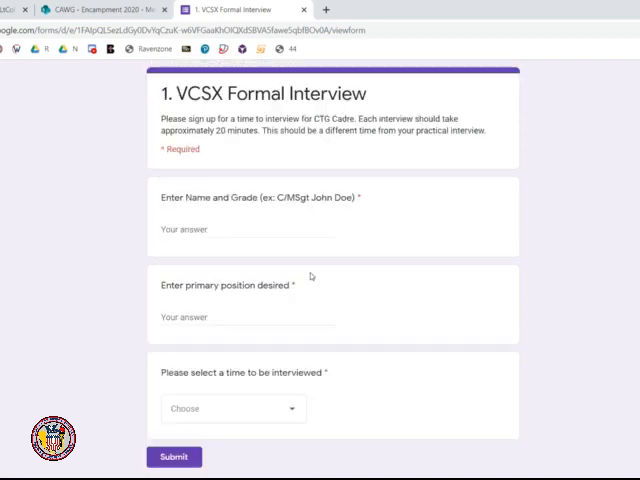
pyautogui.moveTo(280, 140)
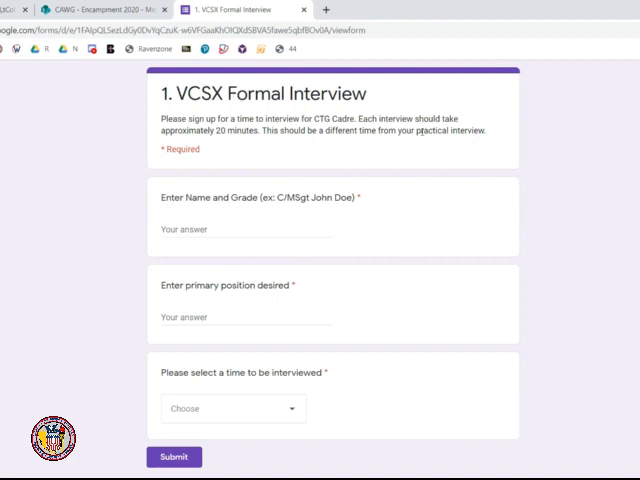
pyautogui.moveTo(364, 160)
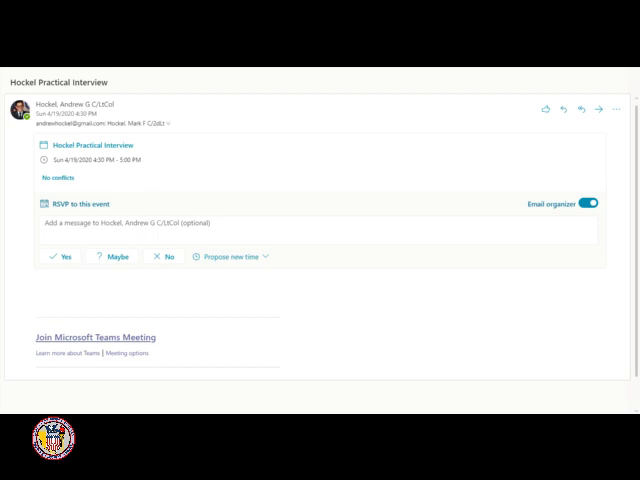
pyautogui.moveTo(114, 256)
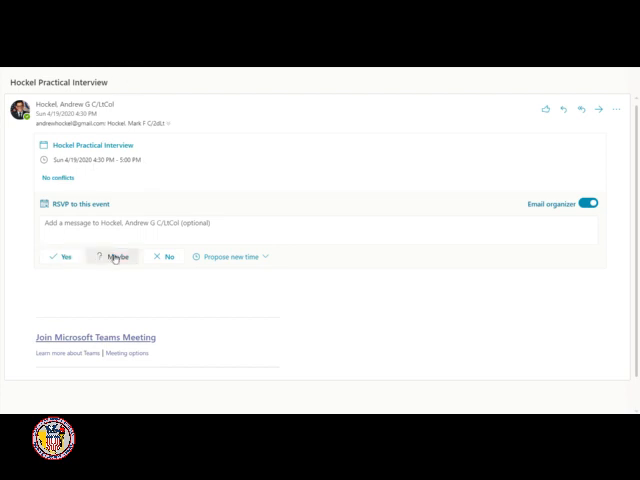
pyautogui.moveTo(116, 256)
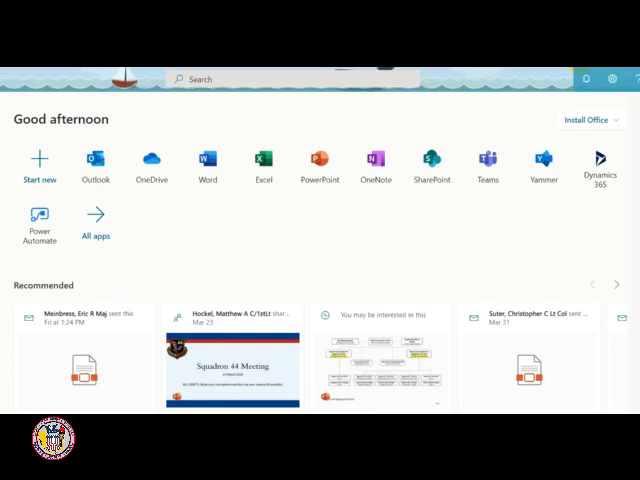
pyautogui.moveTo(488, 164)
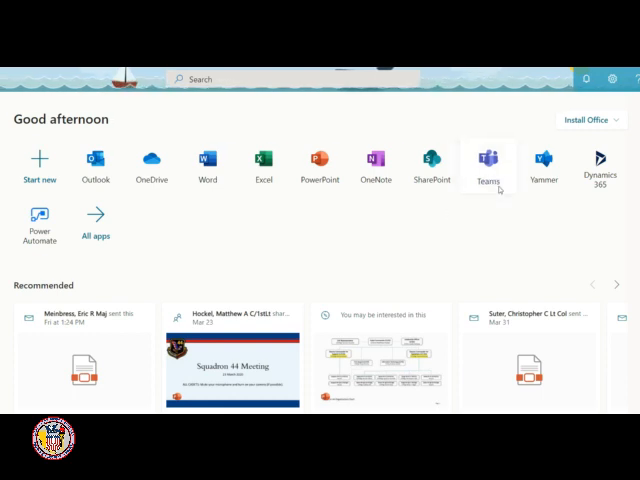
pyautogui.click(488, 162)
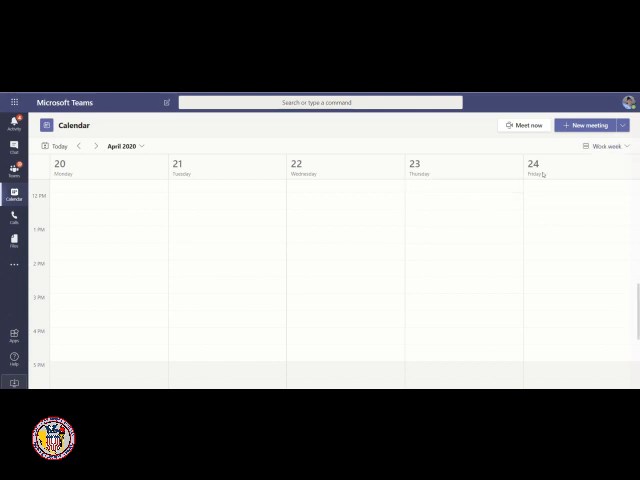
# - Go back one week to April 19, 2020, where the Hockel Practical Interview appears
pyautogui.click(602, 148)
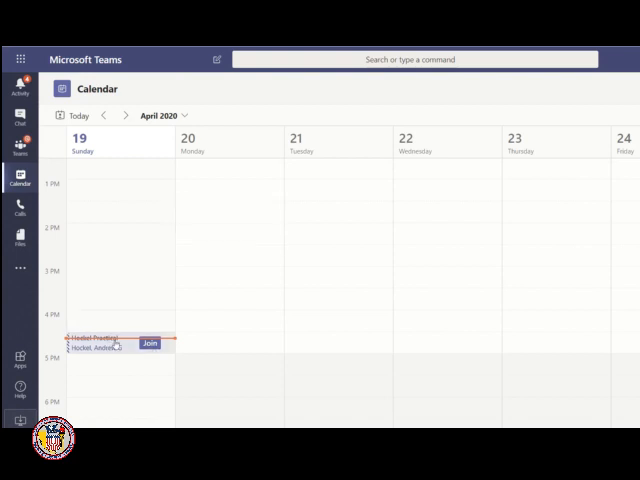
# - Join the Hockel Practical Interview from the calendar through the pre-join screen
pyautogui.click(108, 344)
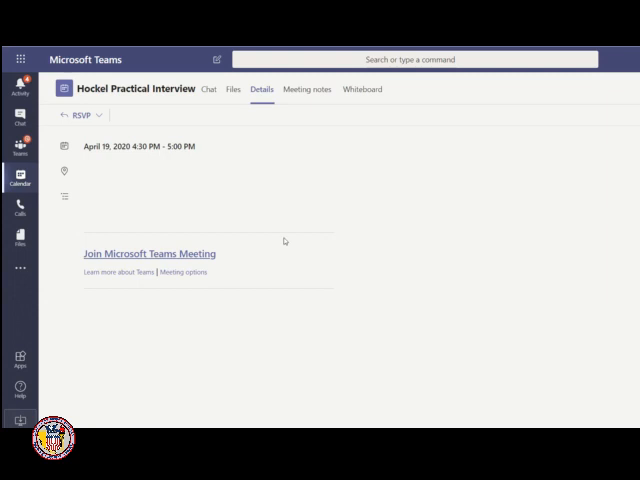
pyautogui.moveTo(156, 256)
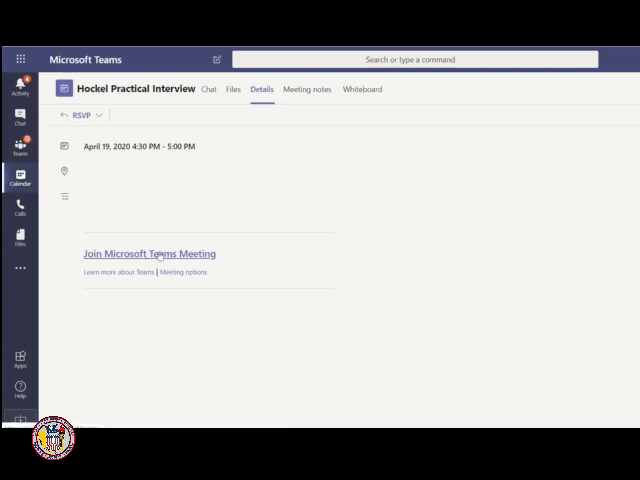
pyautogui.click(148, 252)
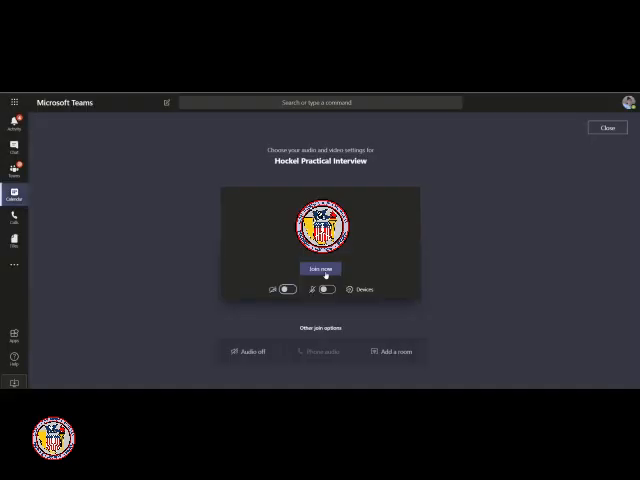
pyautogui.click(320, 268)
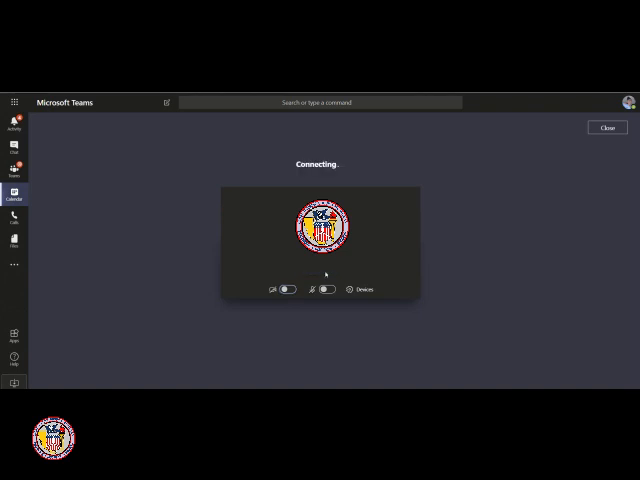
pyautogui.click(320, 288)
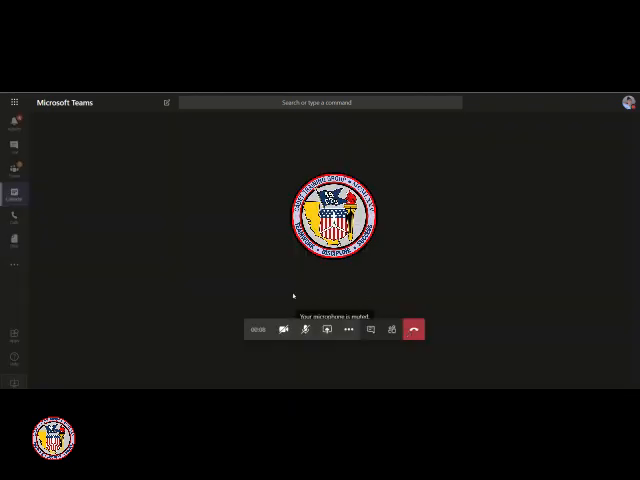
pyautogui.moveTo(304, 328)
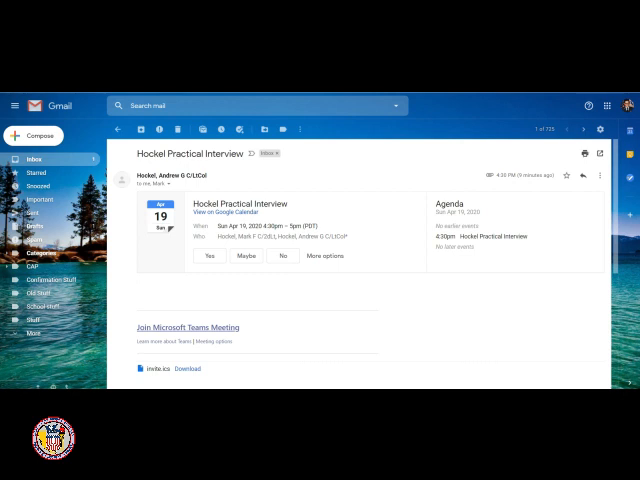
pyautogui.moveTo(188, 332)
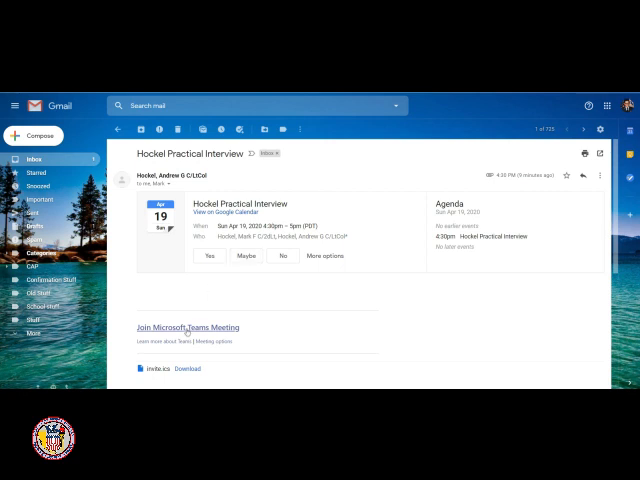
# - Follow the invitation's Join Microsoft Teams Meeting link to the Teams launch page
pyautogui.click(188, 328)
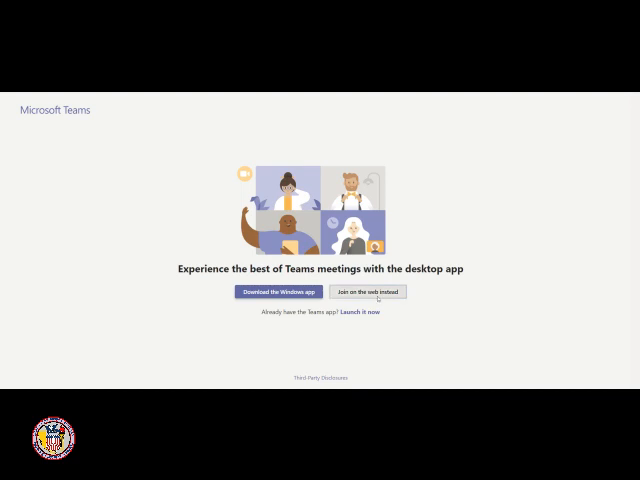
# - Join on the web instead and toggle camera and microphone on the pre-join screen
pyautogui.click(368, 292)
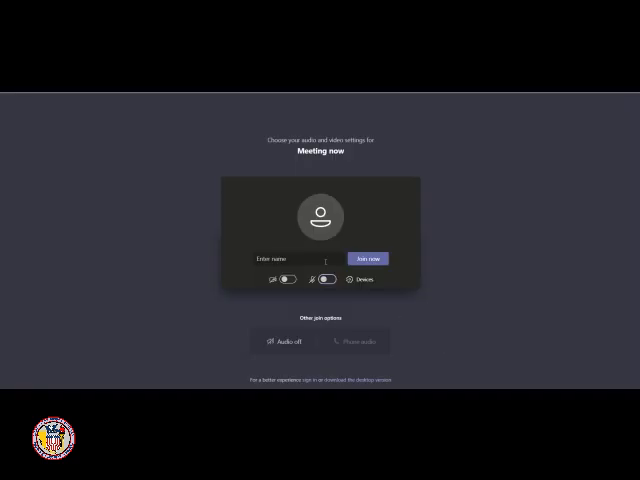
pyautogui.click(326, 280)
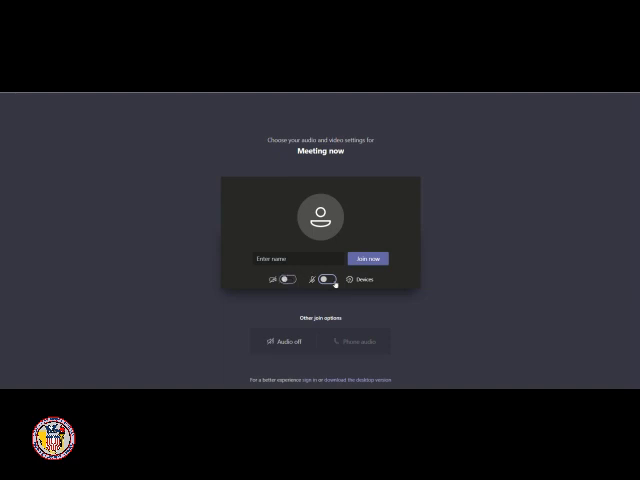
pyautogui.click(300, 258)
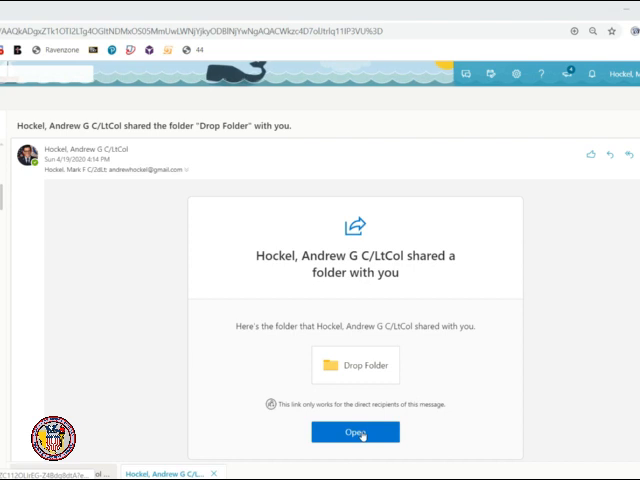
# - Follow the Drop Folder sharing link to the Microsoft identity verification page
pyautogui.click(356, 432)
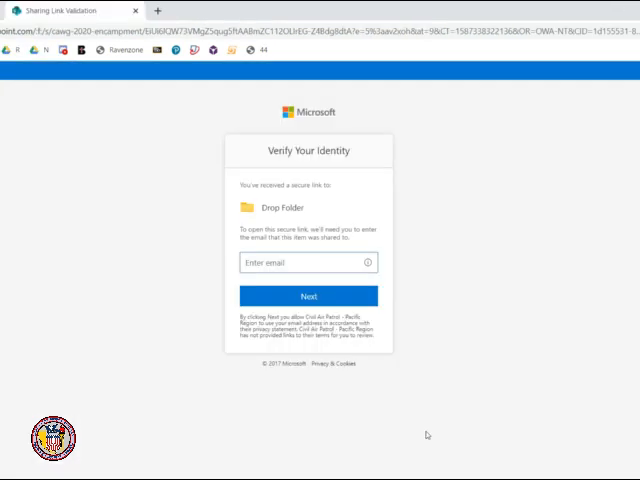
# - Verify the email address and upload an aircraft photo file into the Drop Folder
pyautogui.click(308, 264)
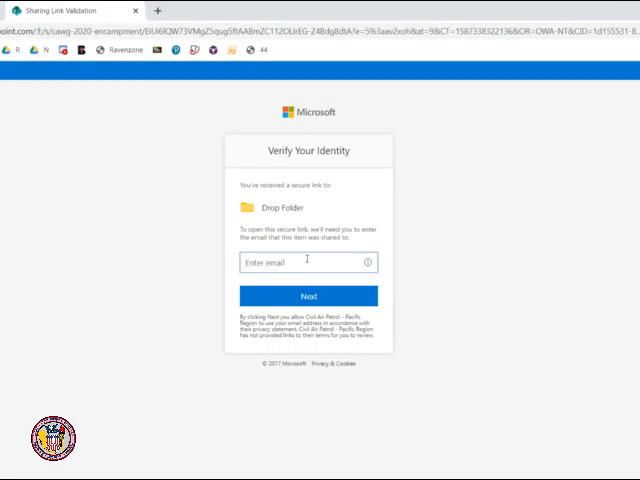
pyautogui.click(308, 296)
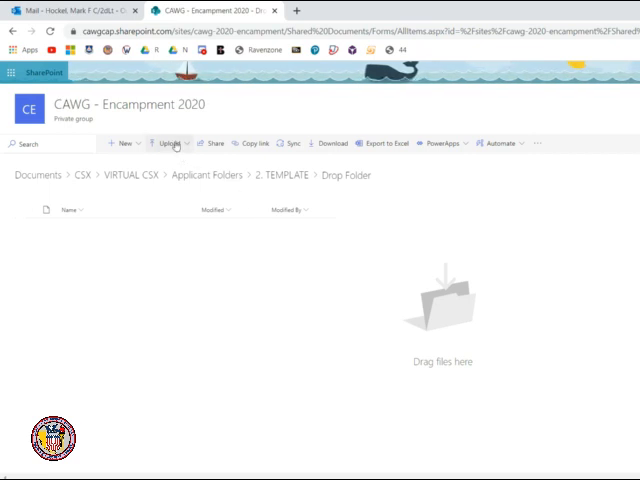
pyautogui.click(168, 144)
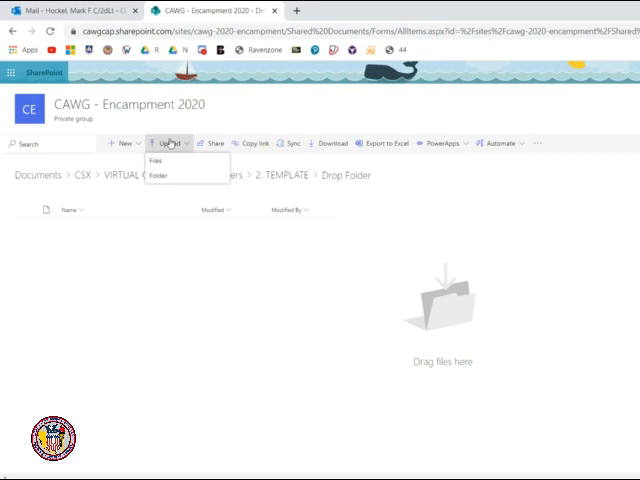
pyautogui.click(154, 160)
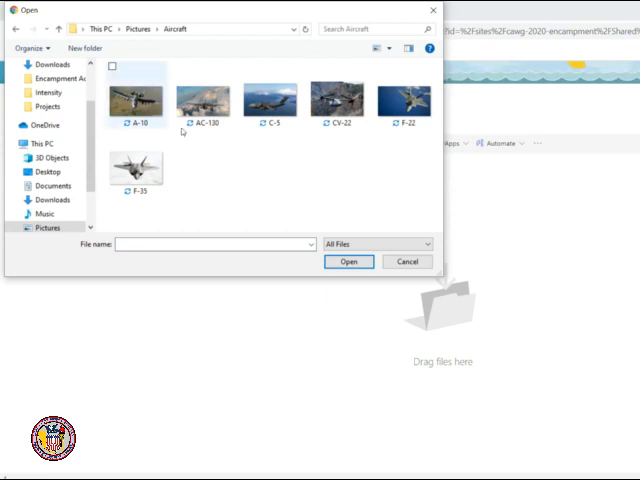
pyautogui.click(136, 100)
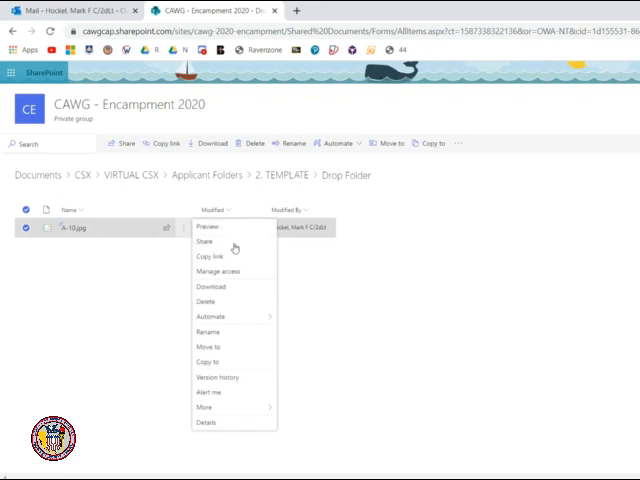
# - Rename the uploaded aircraft photo and save the new name
pyautogui.click(208, 332)
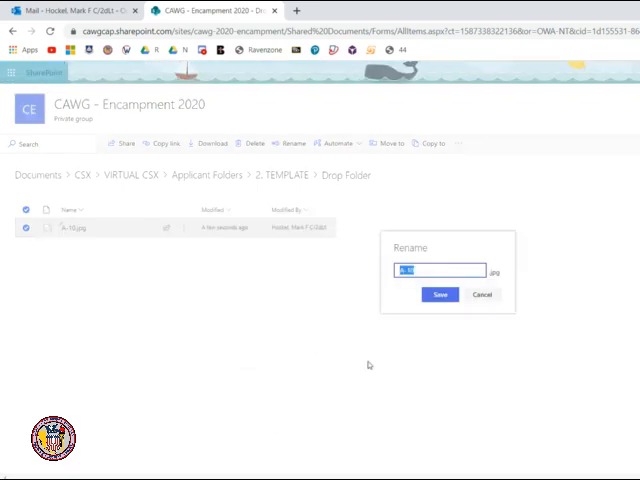
pyautogui.click(440, 294)
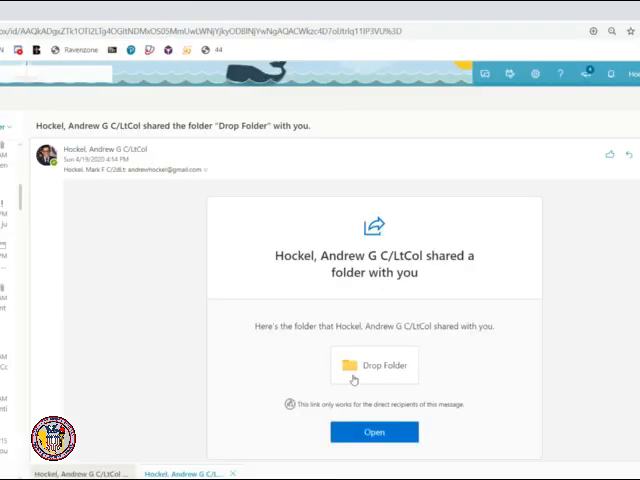
# - Switch to Gmail and bring up Hockel's Drop Folder sharing email there
pyautogui.click(376, 432)
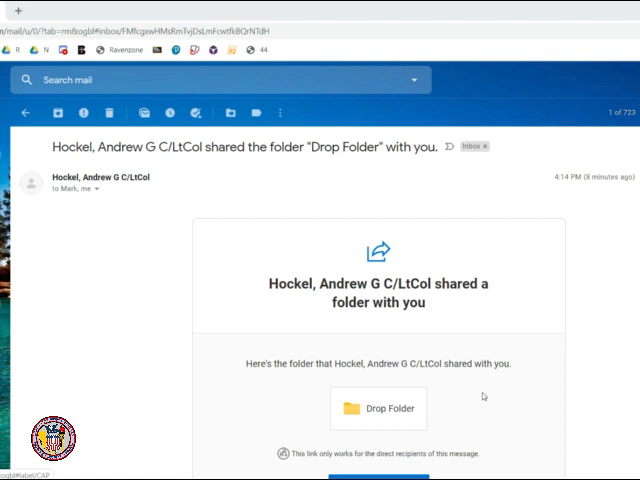
# - Follow the Gmail Drop Folder link, request a verification code, and view the code email
pyautogui.scroll(-3)
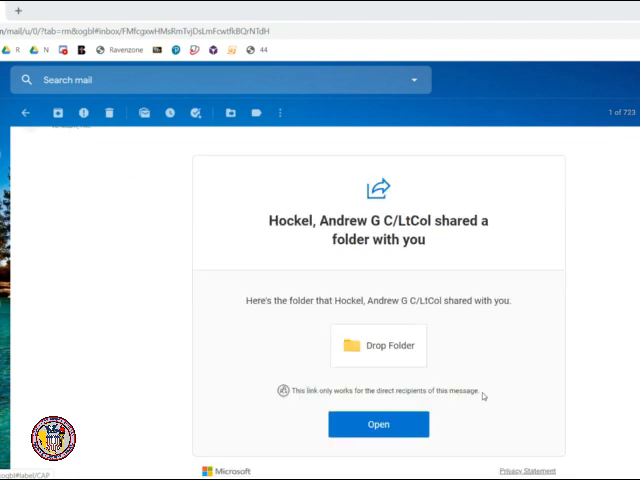
pyautogui.click(378, 424)
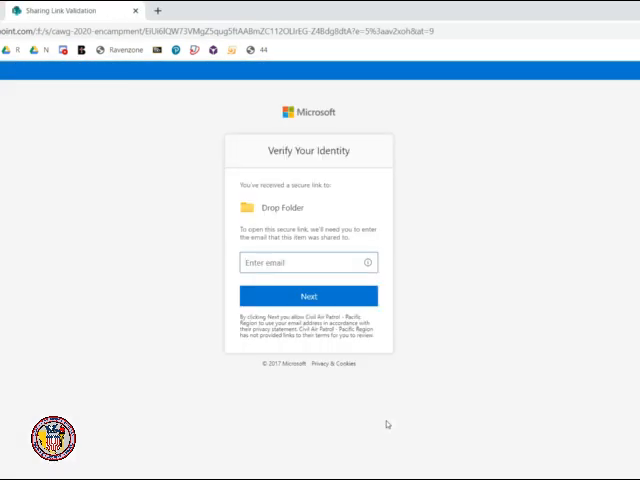
pyautogui.click(308, 296)
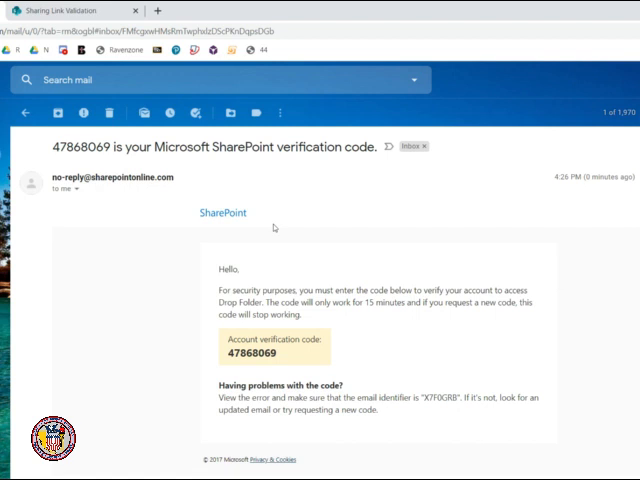
pyautogui.moveTo(288, 340)
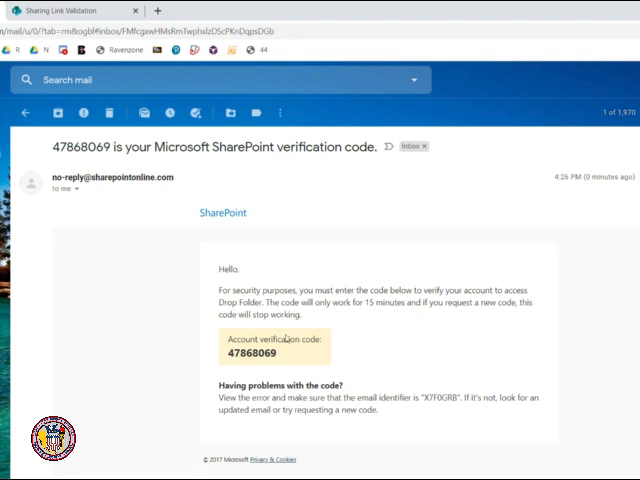
# - Copy the SharePoint code, verify it, and enter the empty shared Drop Folder
pyautogui.doubleClick(244, 352)
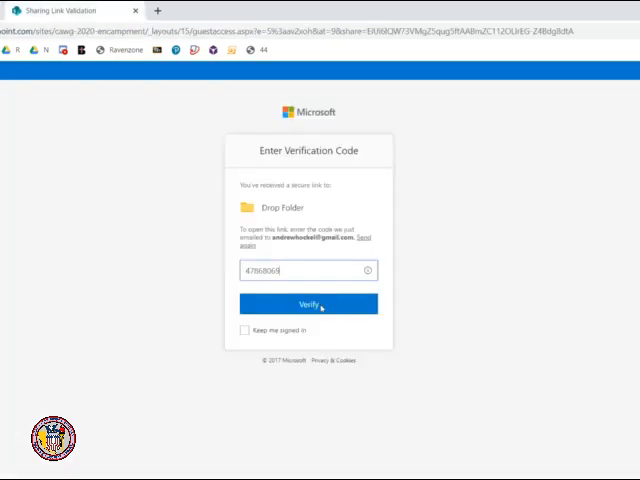
pyautogui.click(308, 304)
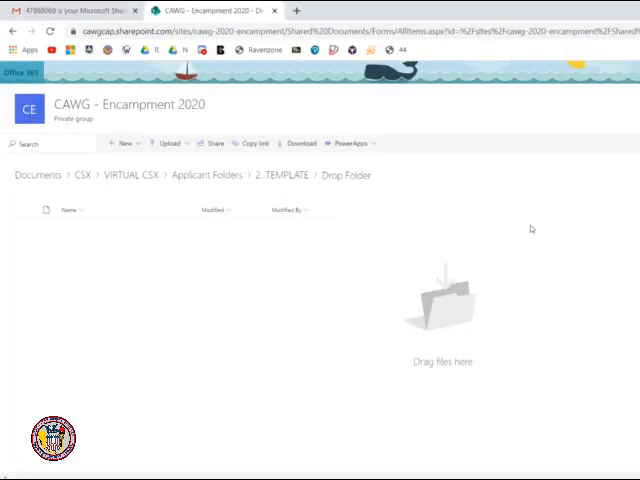